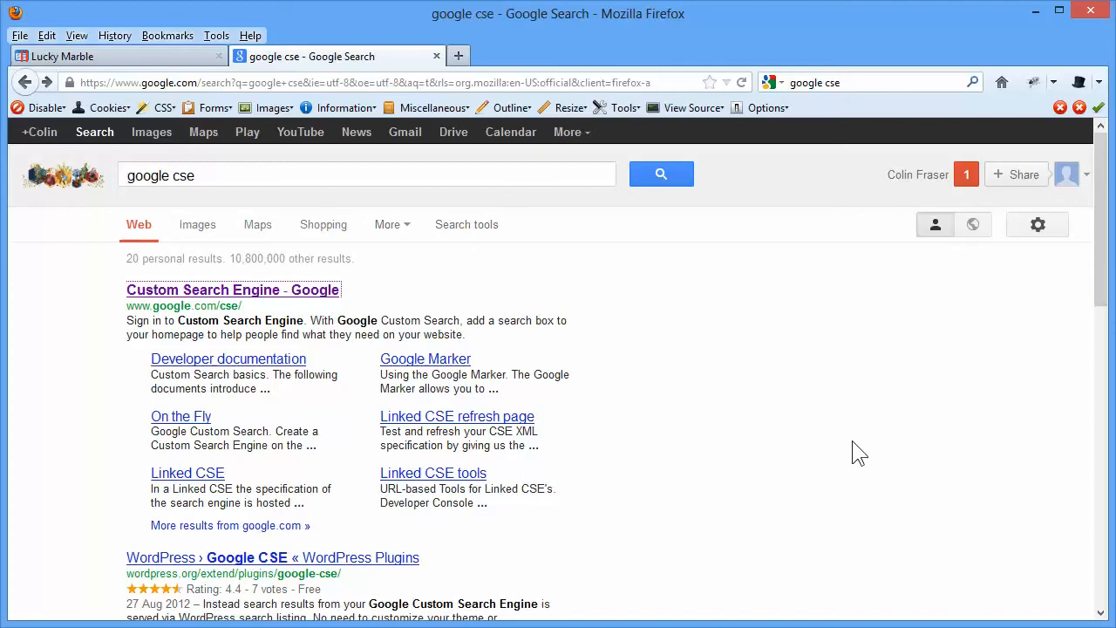
mouse_move(882, 471)
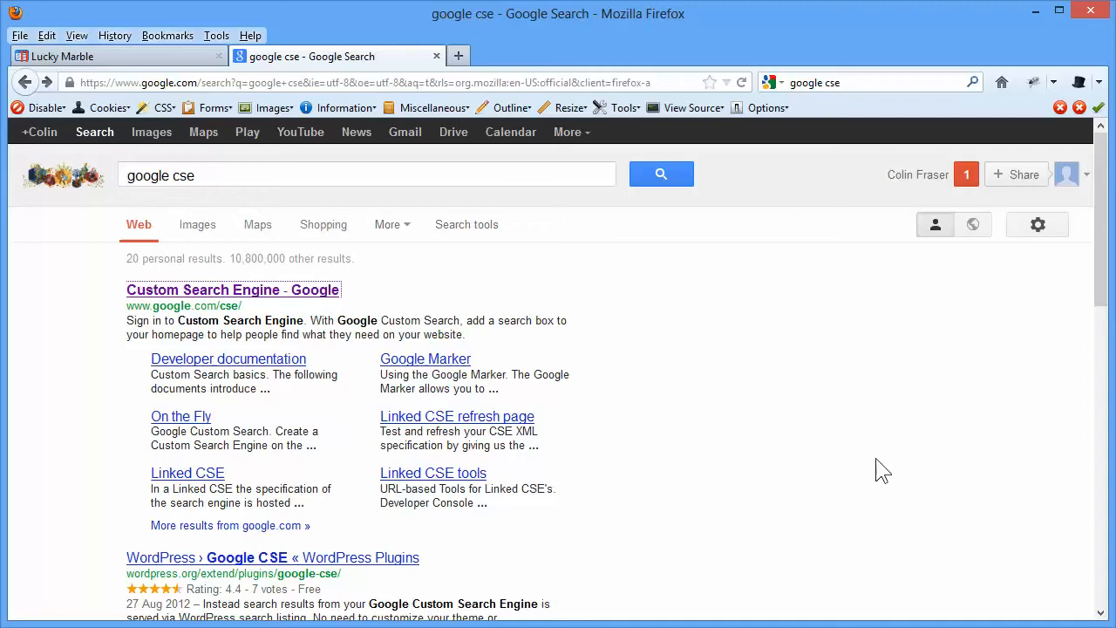
mouse_move(837, 433)
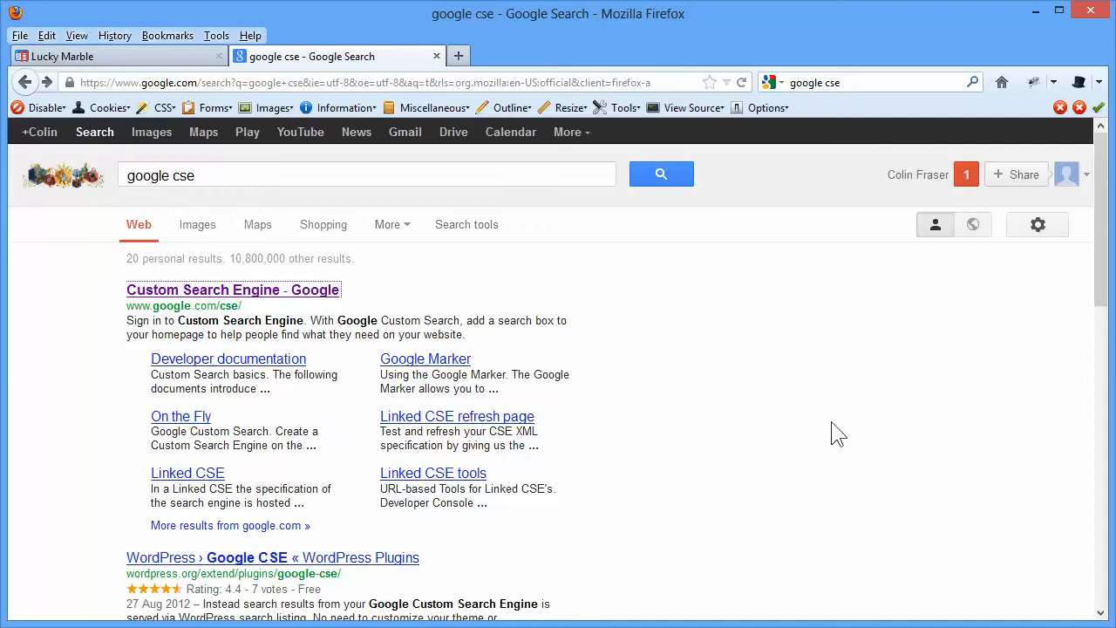
Step: Reach the My search engines page listing the three existing search engines
left_click(146, 174)
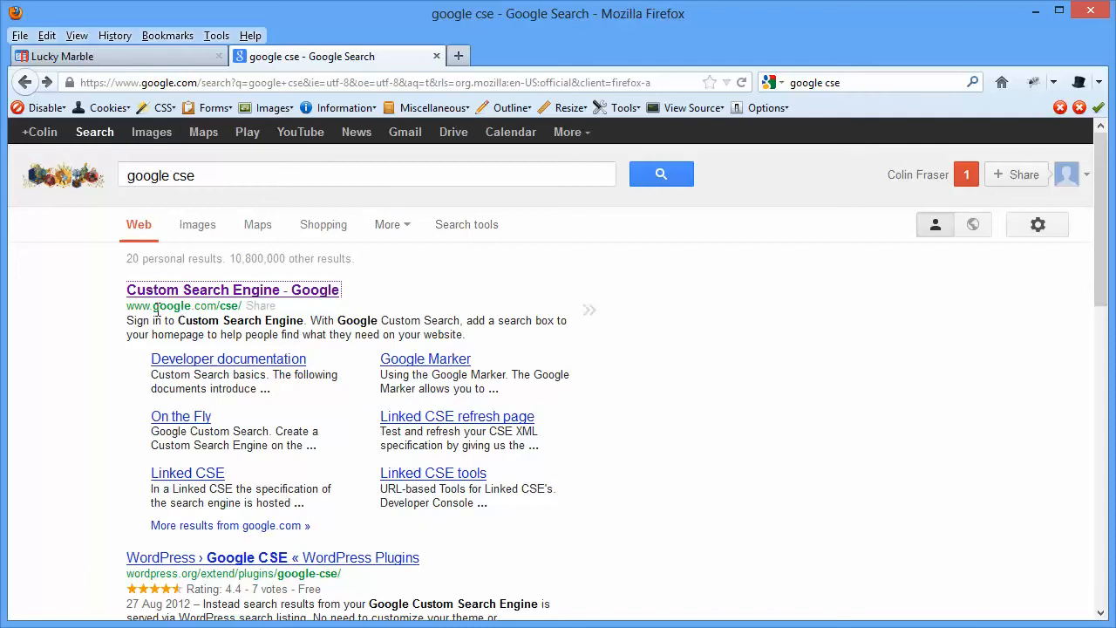
mouse_move(186, 300)
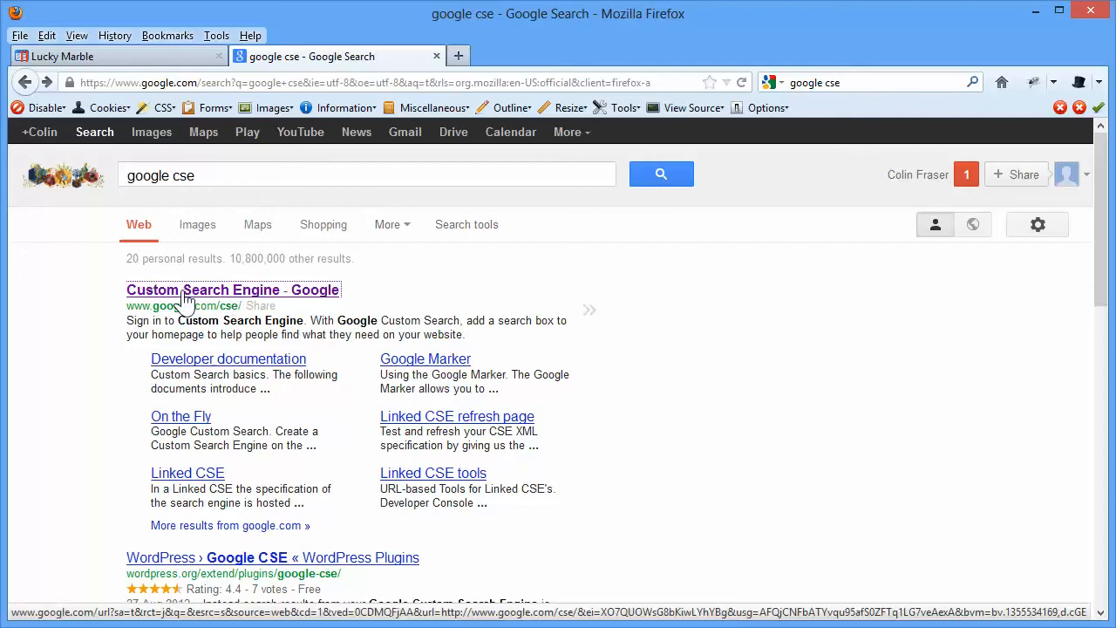
left_click(234, 290)
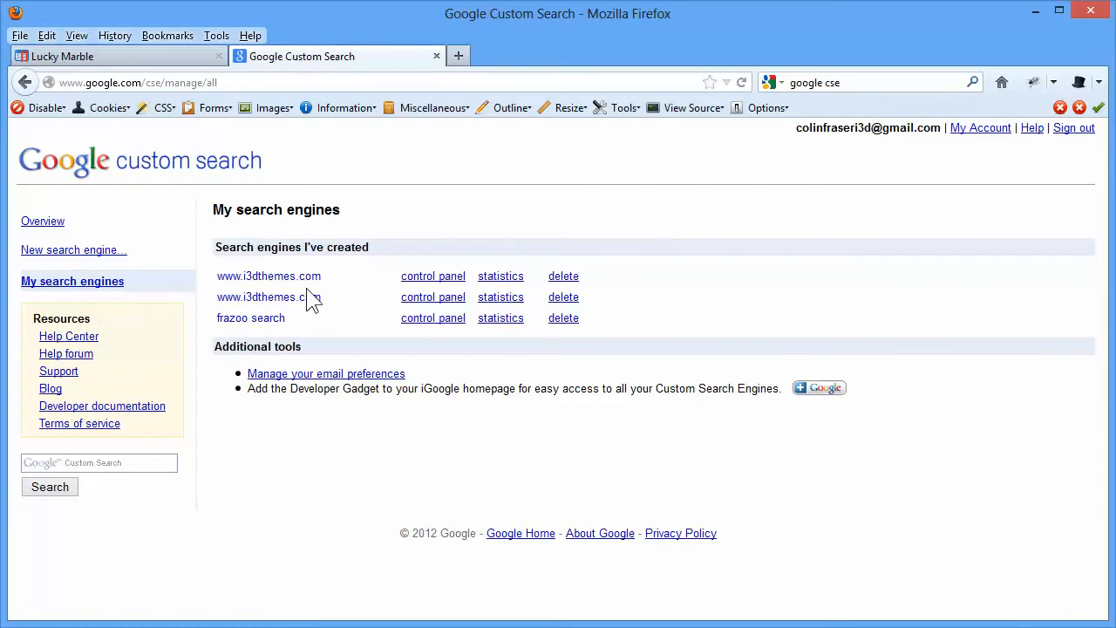
mouse_move(390, 240)
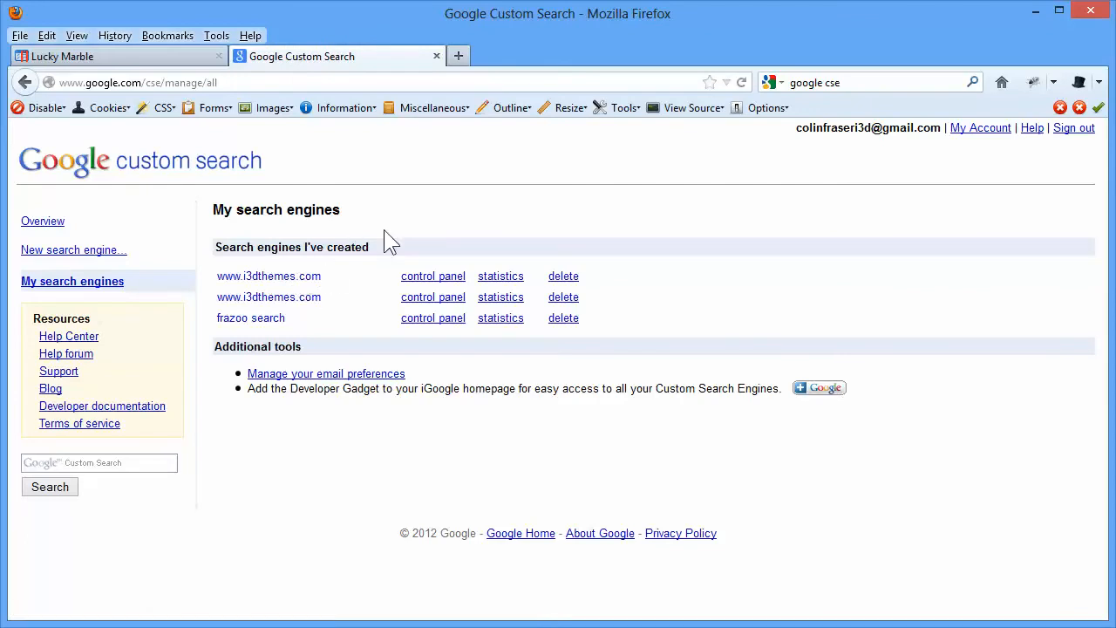
mouse_move(416, 231)
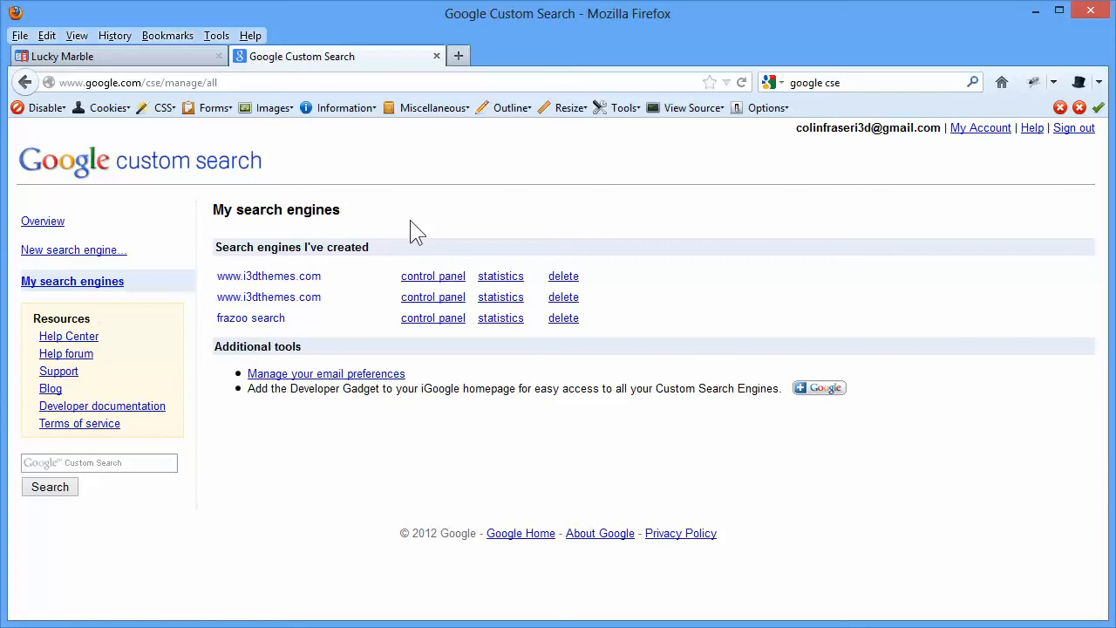
mouse_move(73, 249)
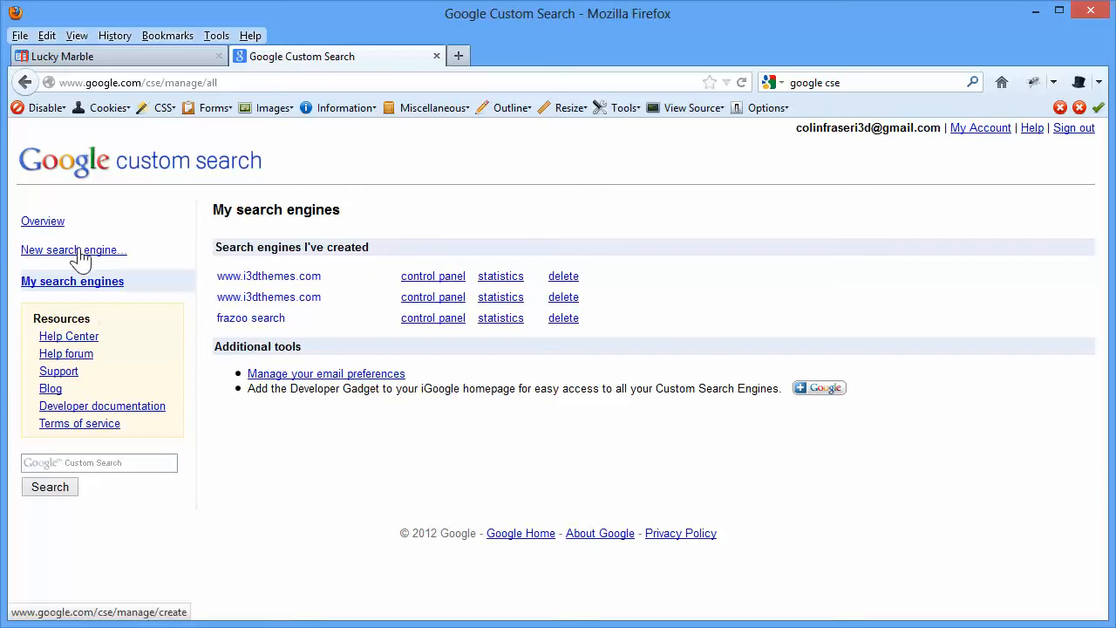
left_click(70, 251)
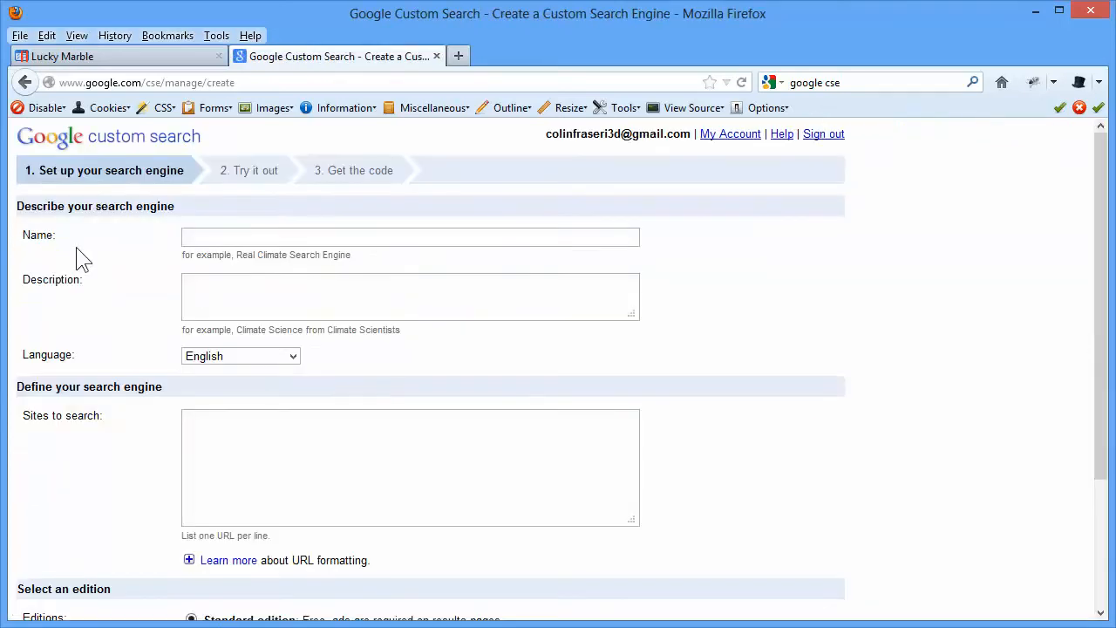
left_click(410, 296)
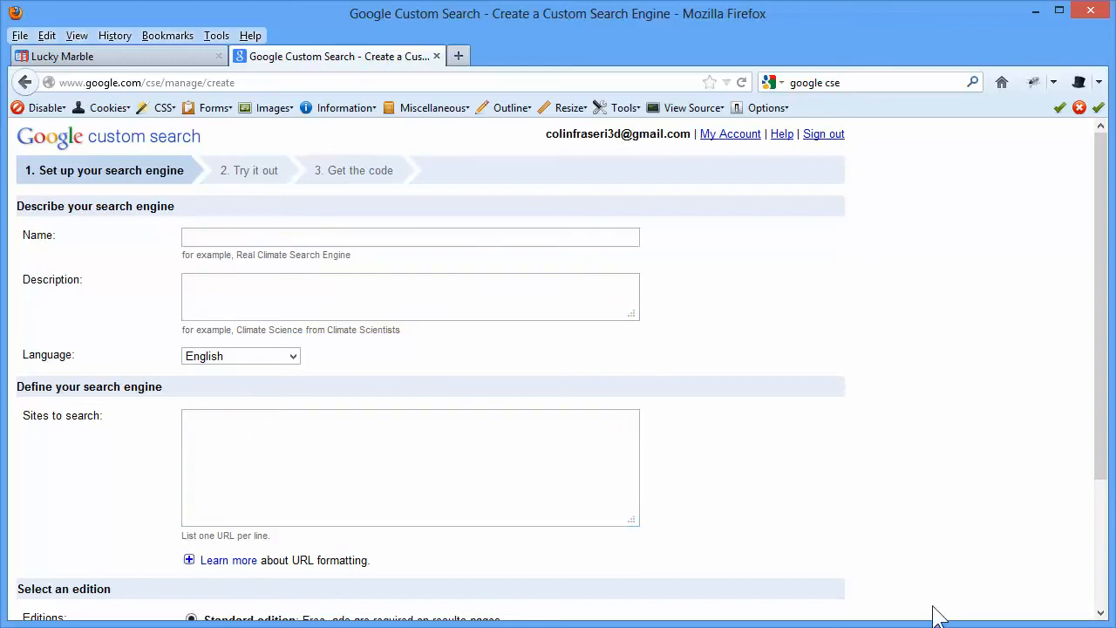
type("www.frazoo.net")
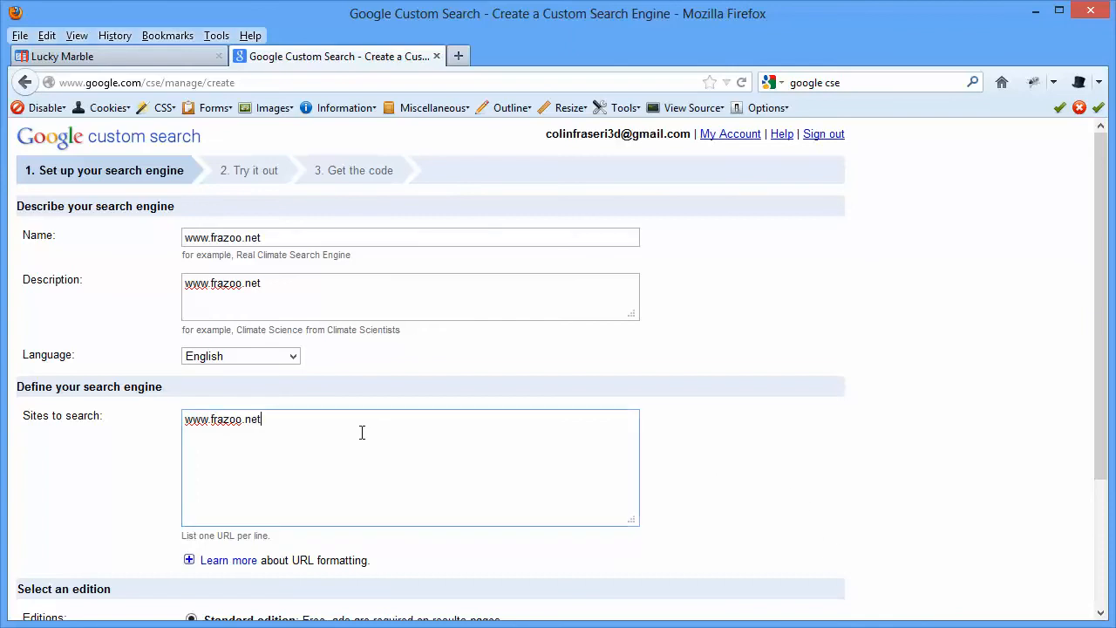
Step: Accept the Terms of Service, choose the Classic result style, and reach the Get the code page
scroll("down", 3)
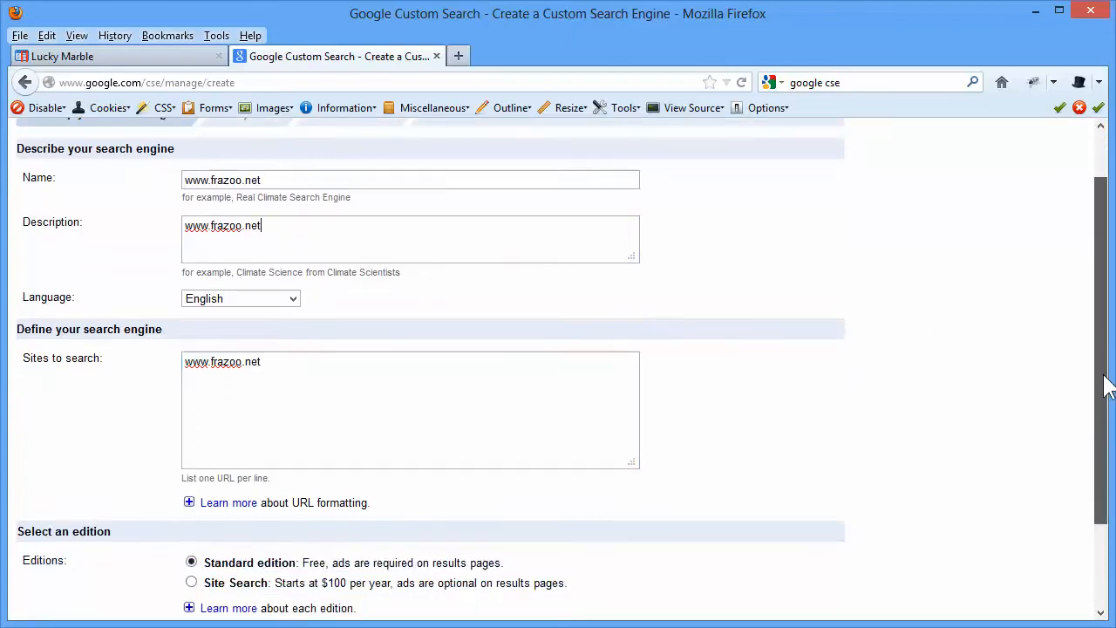
scroll("down", 3)
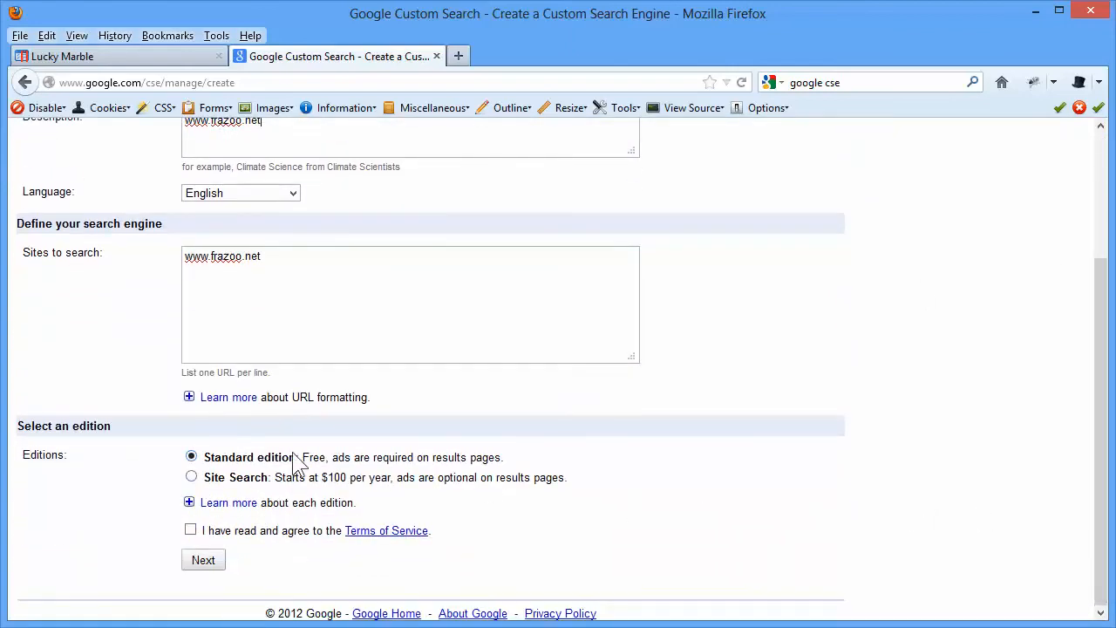
mouse_move(289, 468)
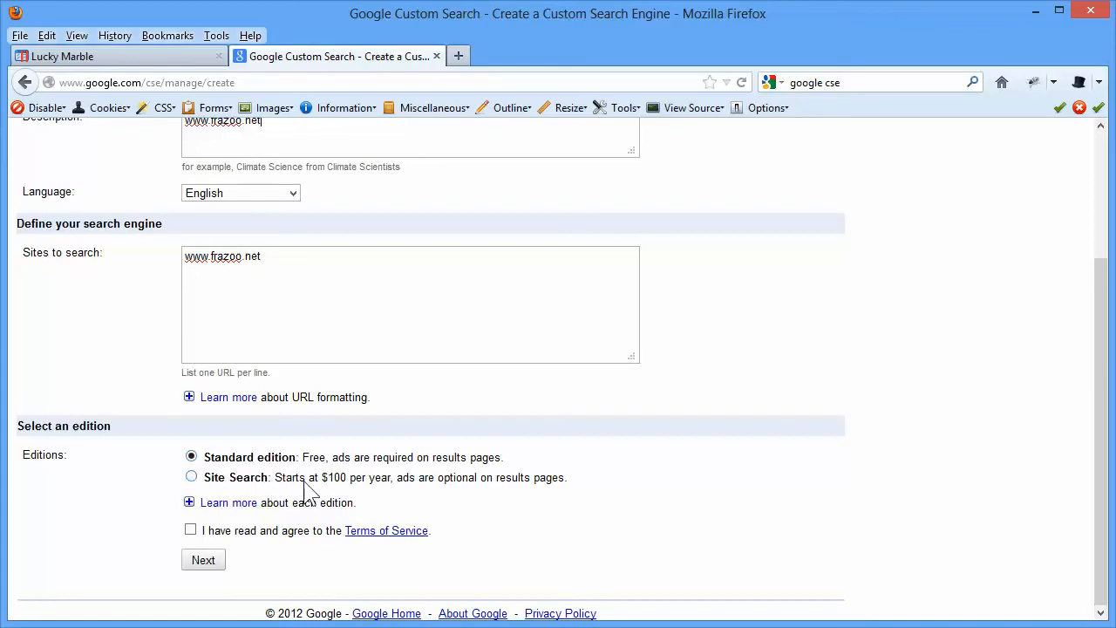
mouse_move(568, 485)
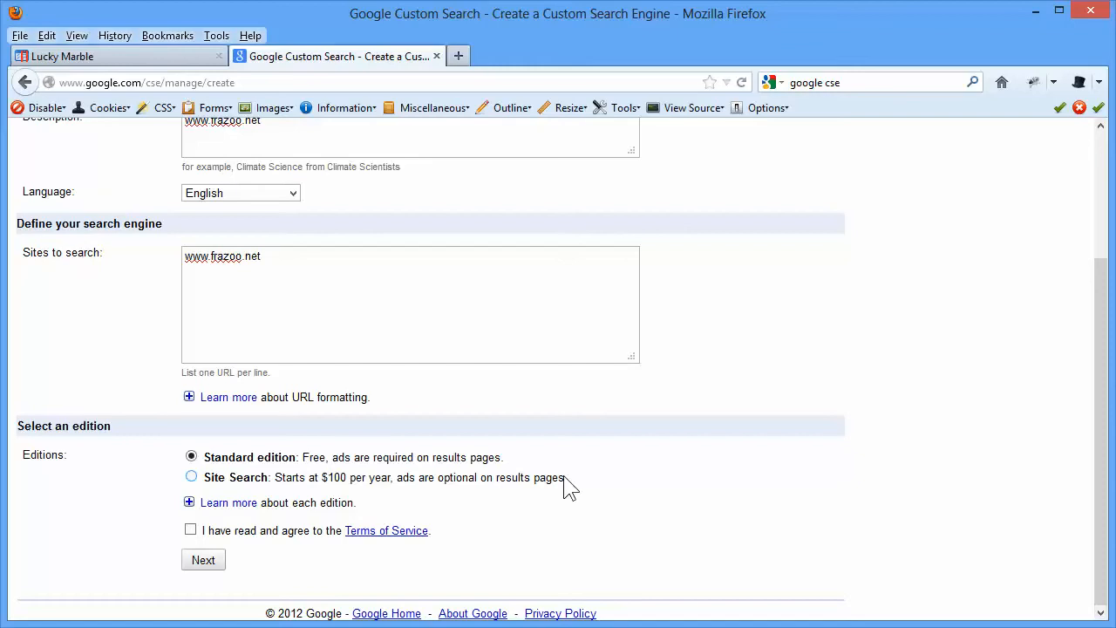
left_click(190, 530)
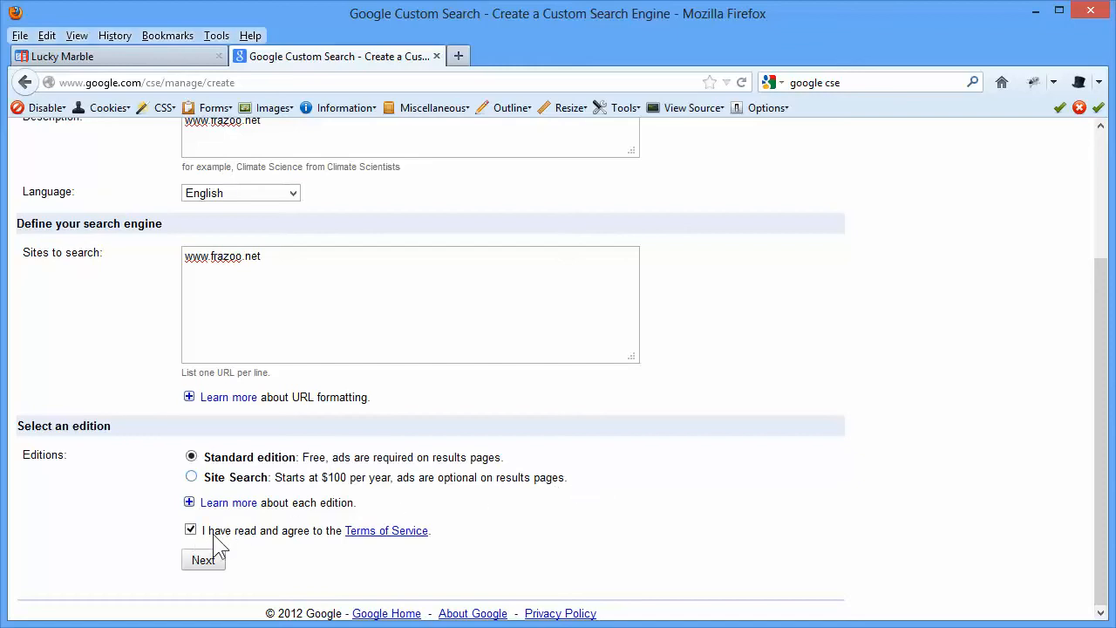
left_click(202, 560)
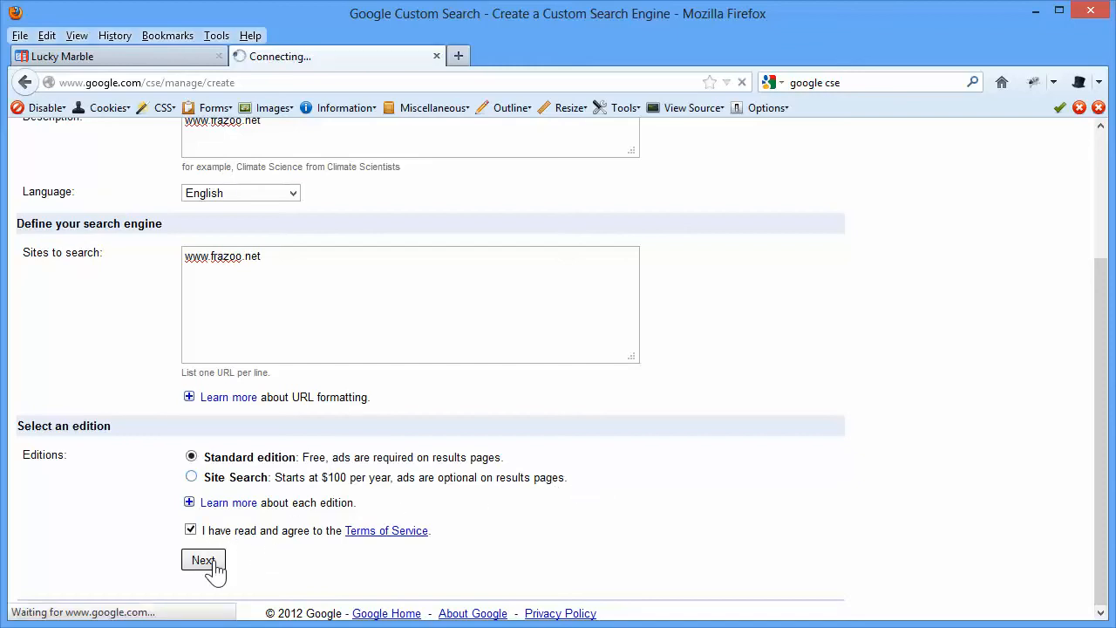
left_click(202, 560)
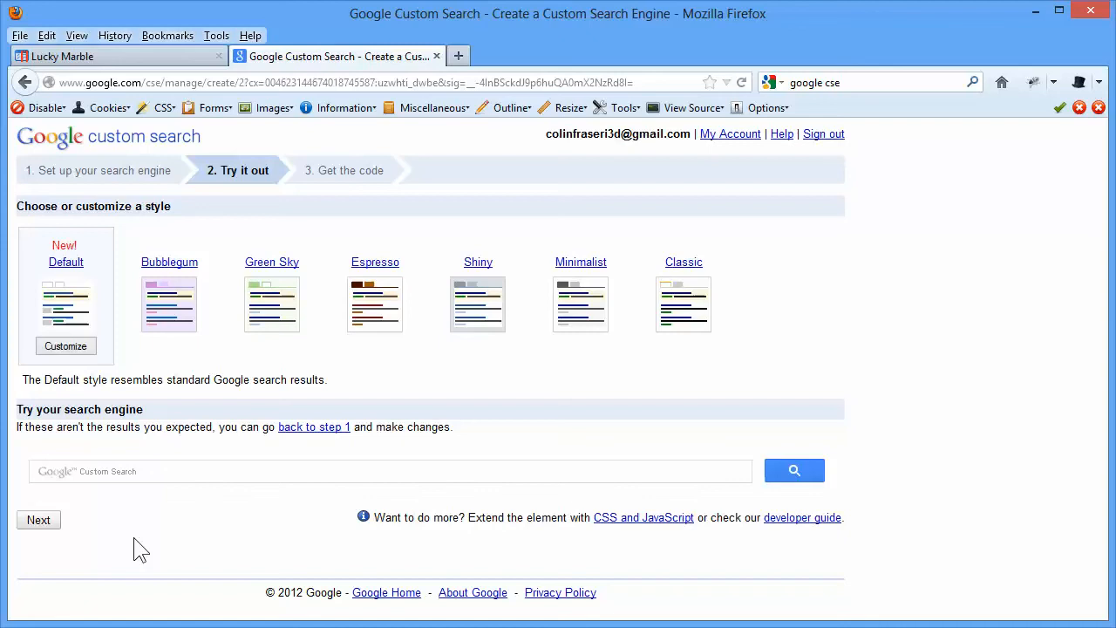
left_click(683, 303)
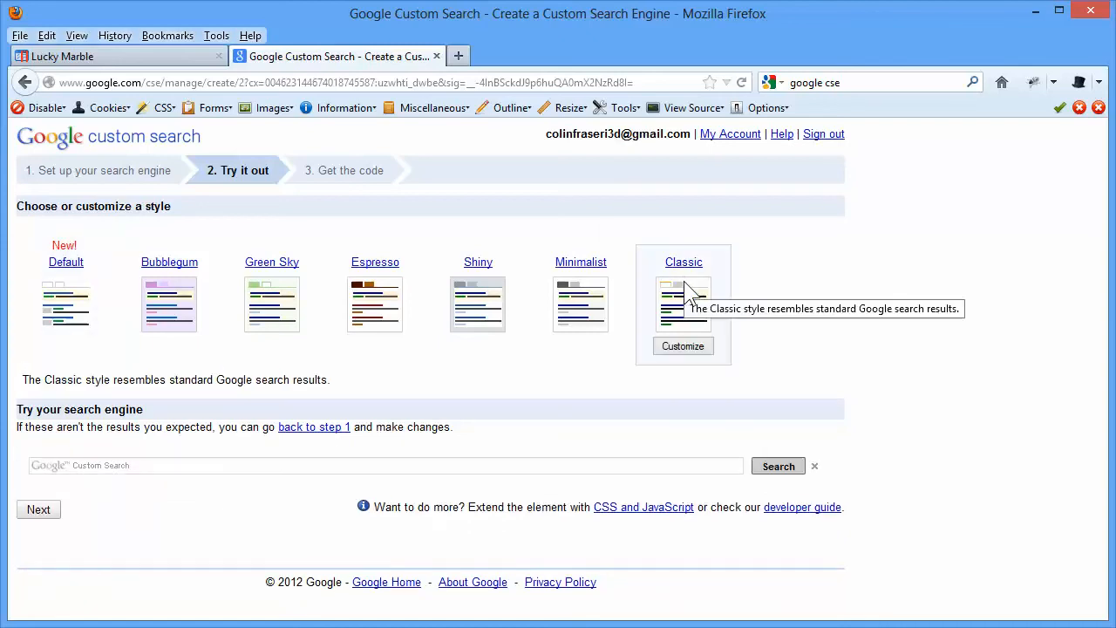
mouse_move(39, 510)
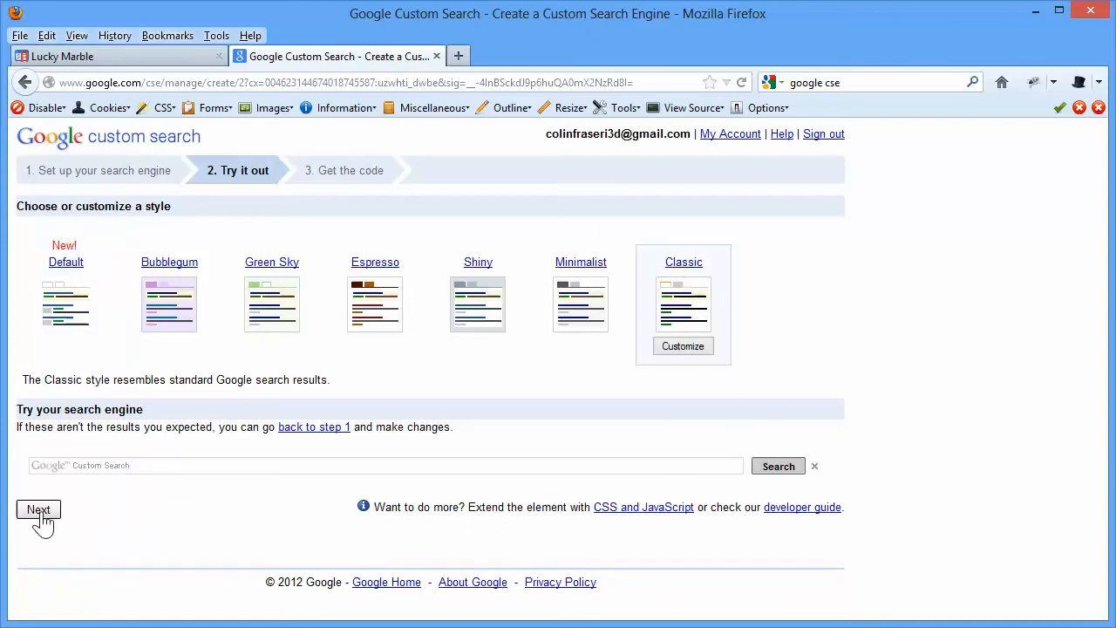
left_click(38, 509)
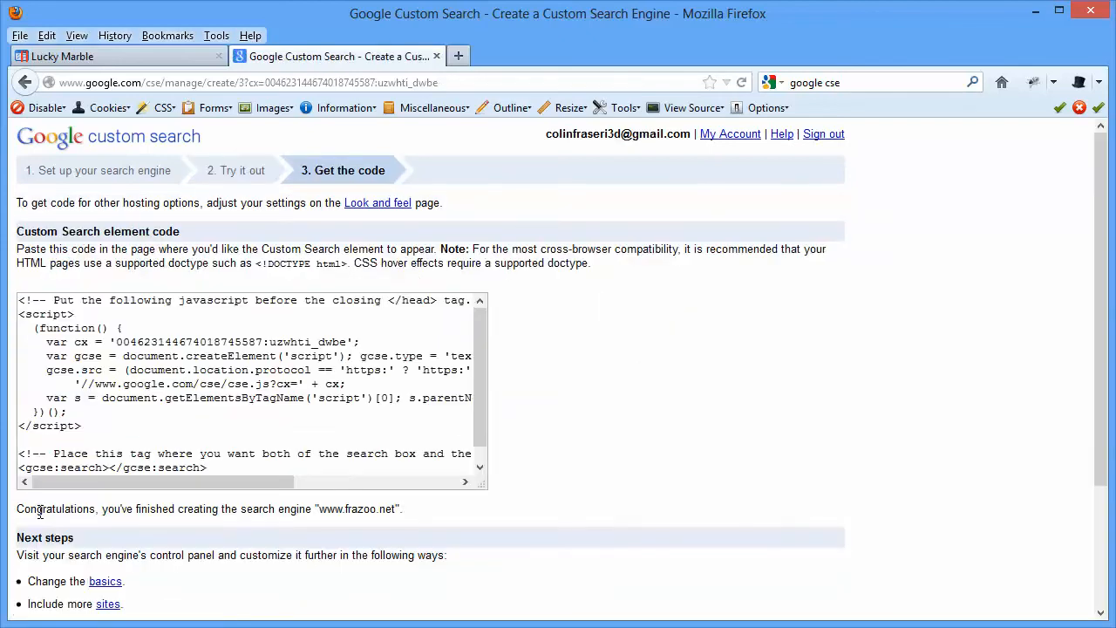
mouse_move(418, 489)
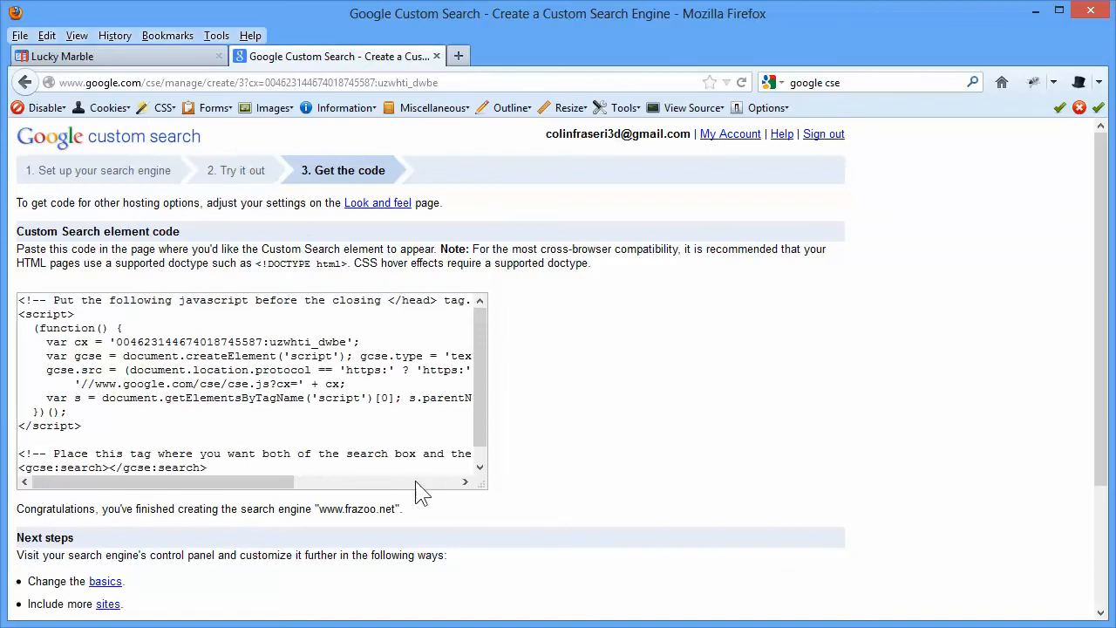
mouse_move(377, 202)
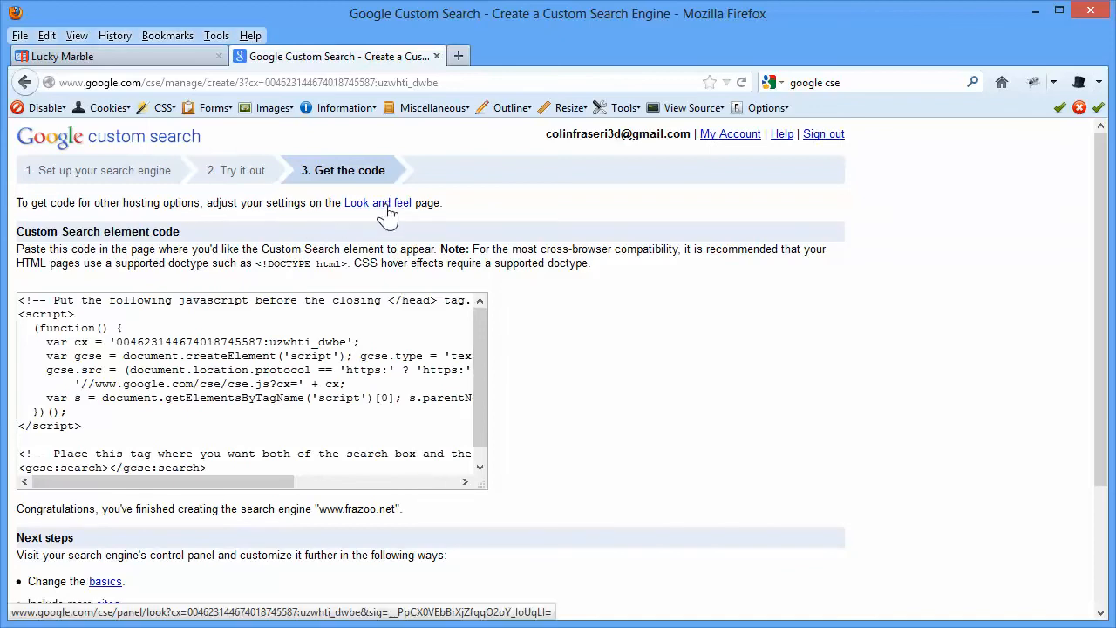
left_click(376, 202)
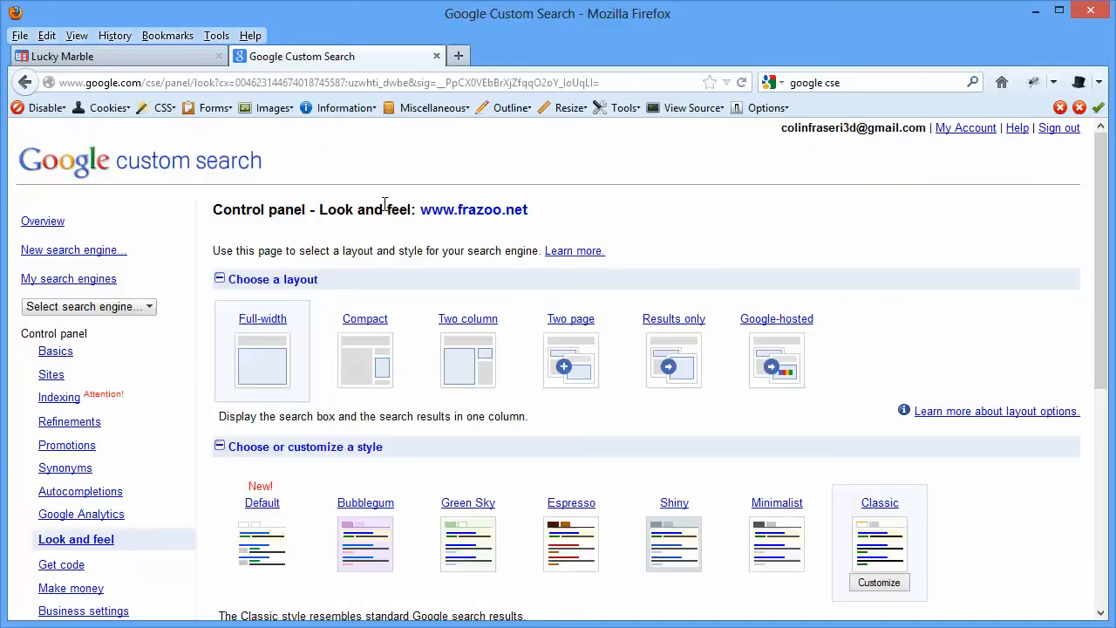
mouse_move(572, 361)
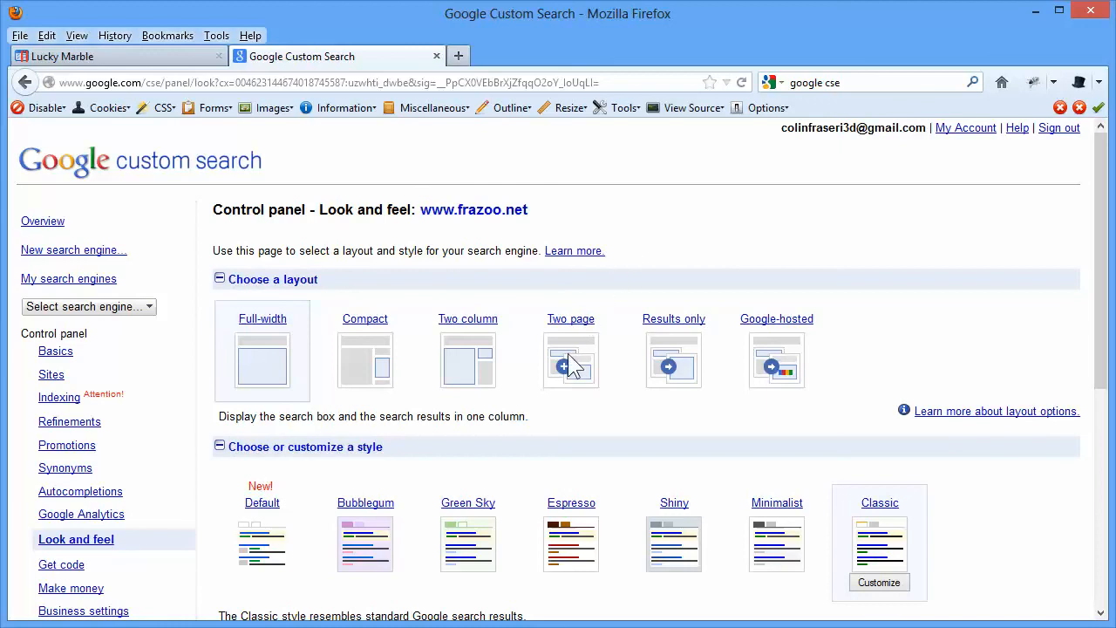
left_click(570, 360)
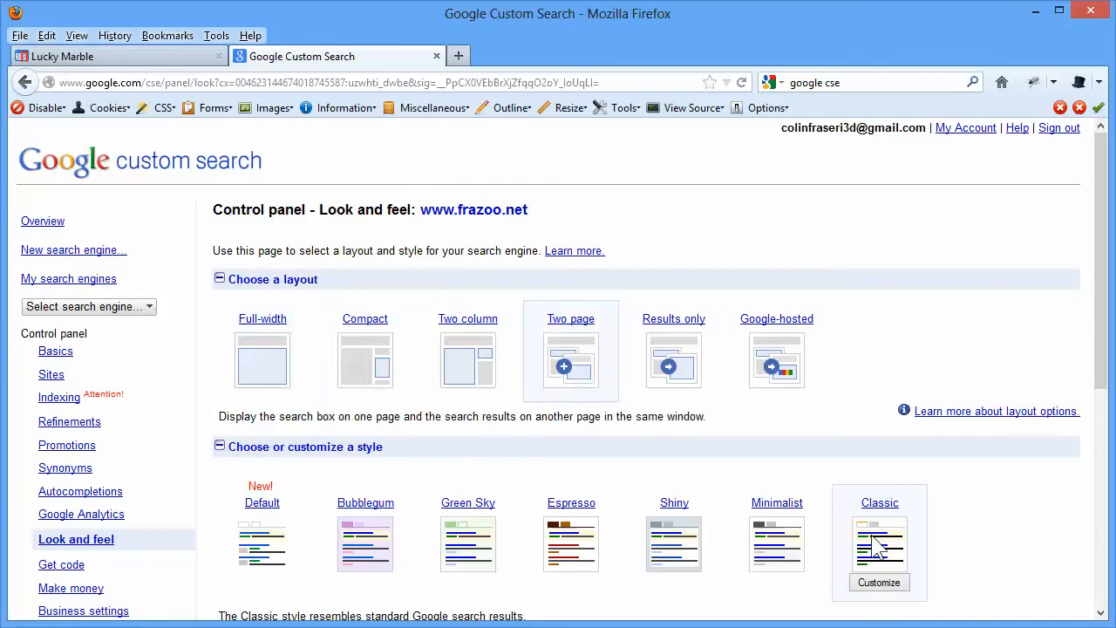
scroll("down", 3)
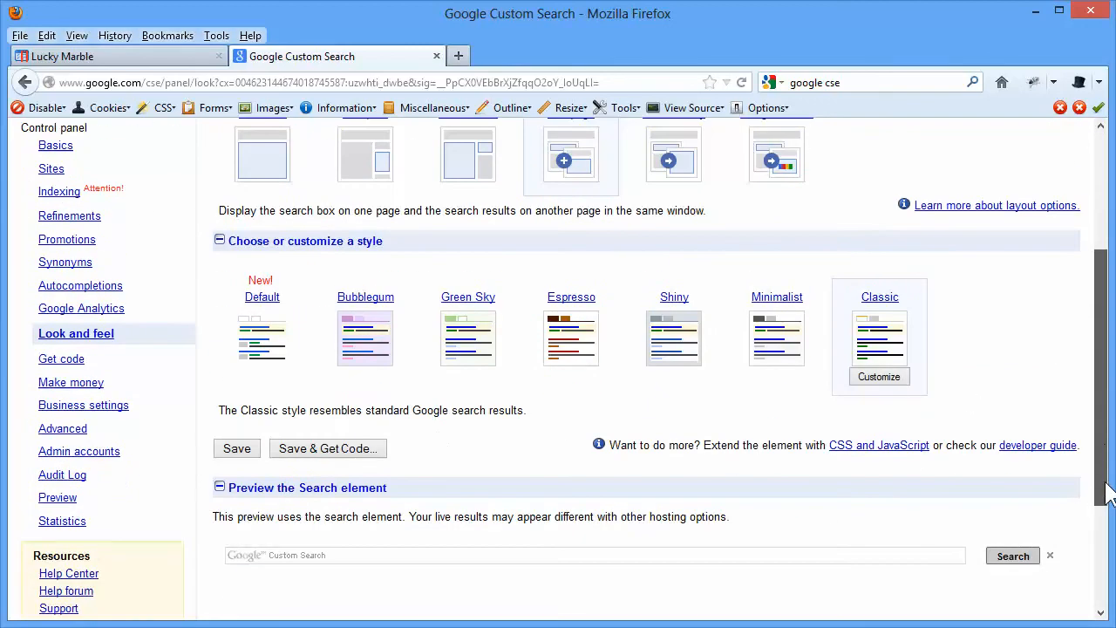
mouse_move(327, 448)
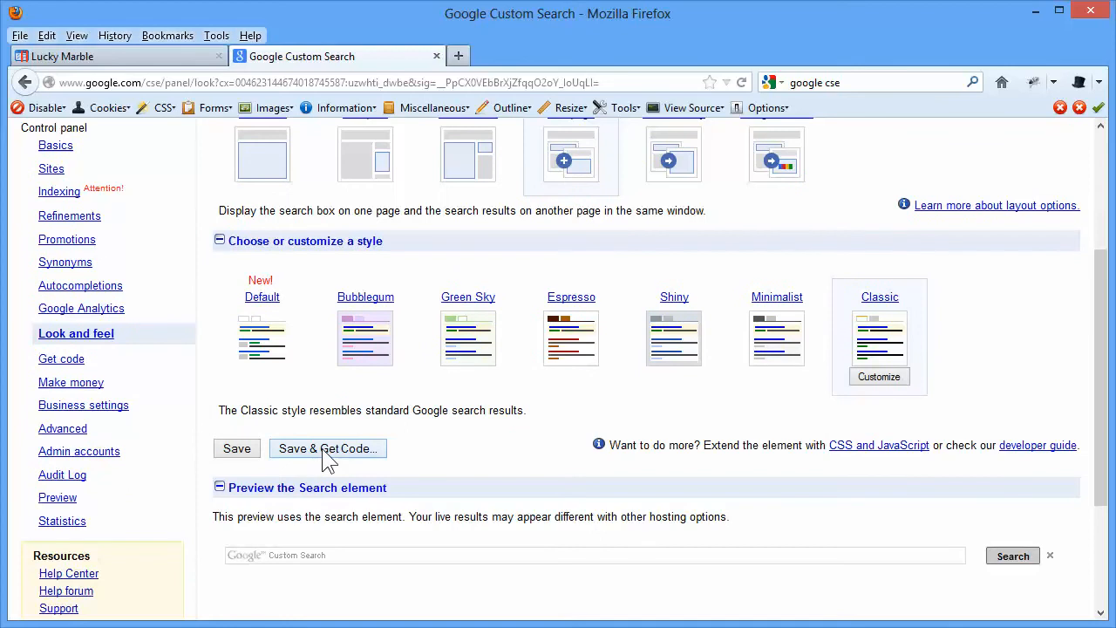
left_click(327, 448)
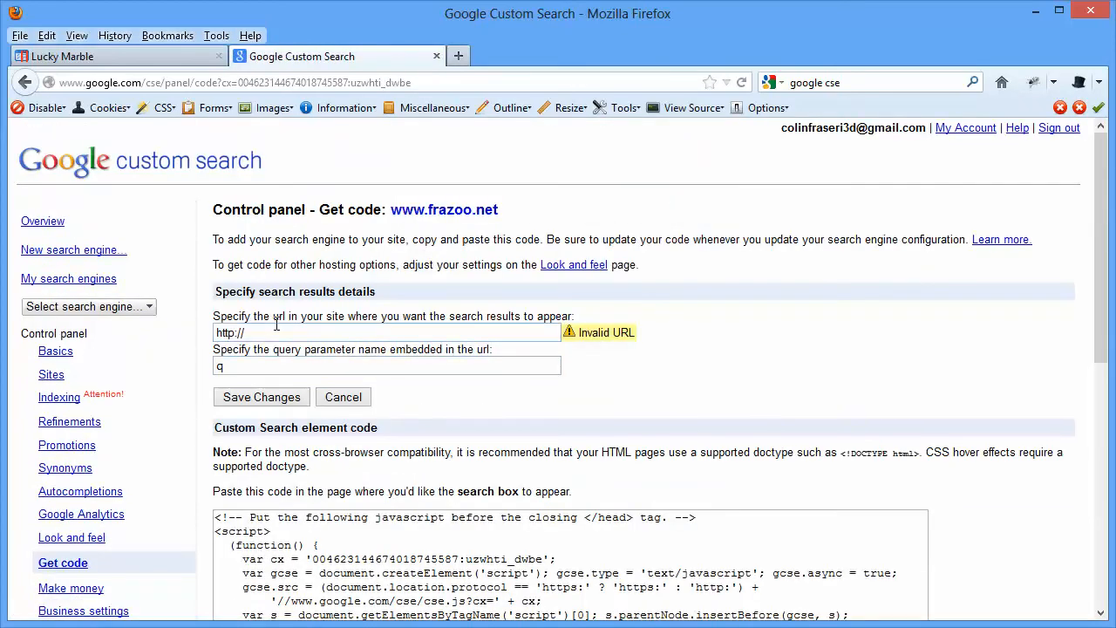
mouse_move(532, 319)
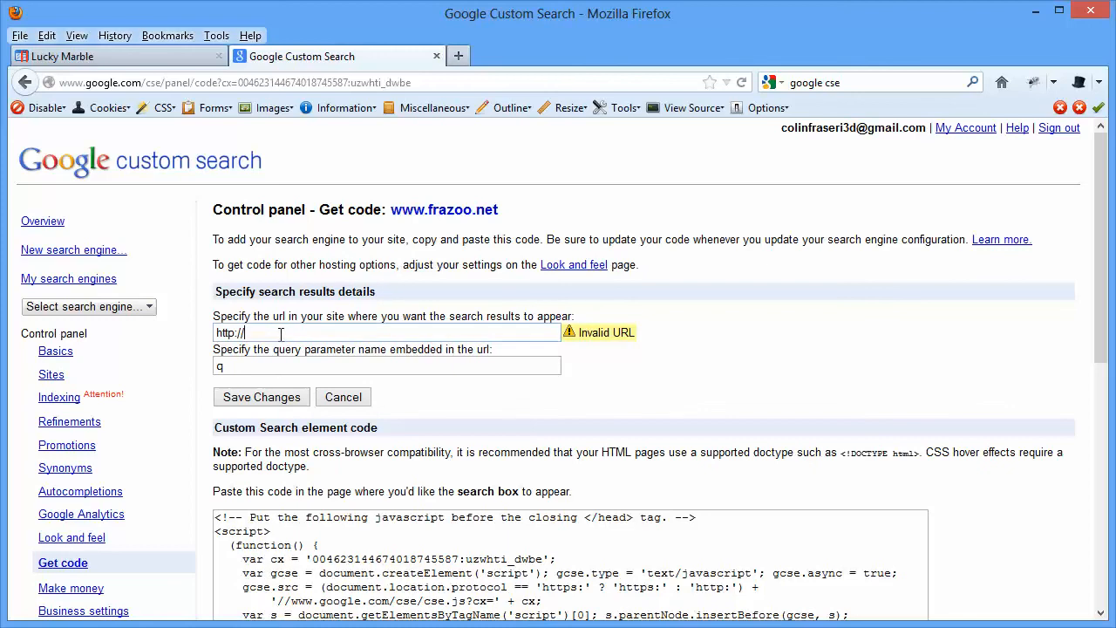
type("www.frazoo.net")
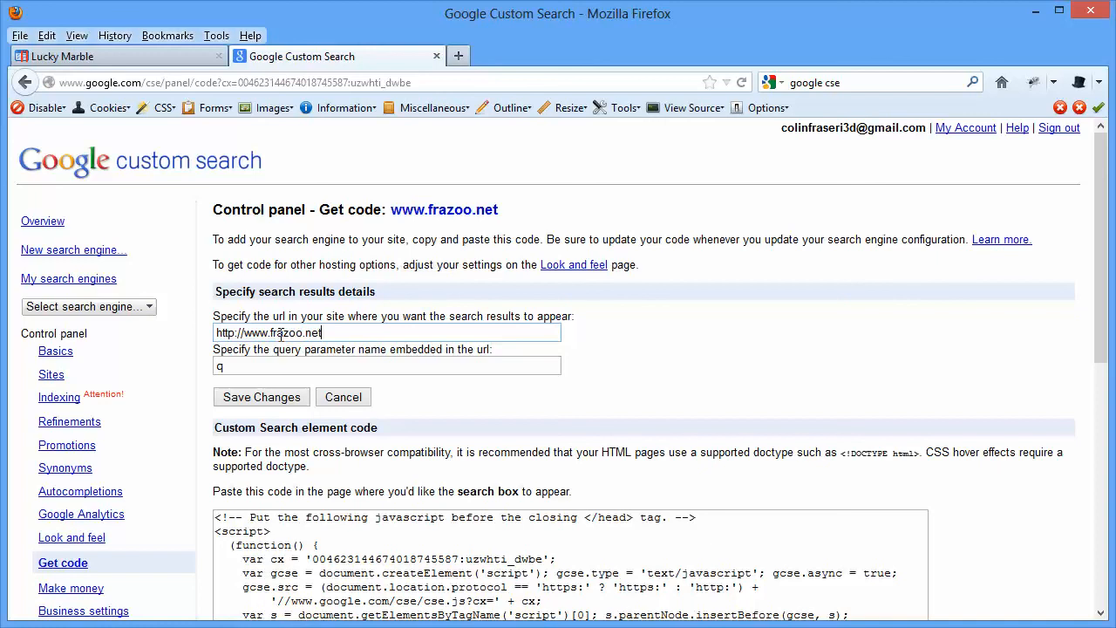
type("/")
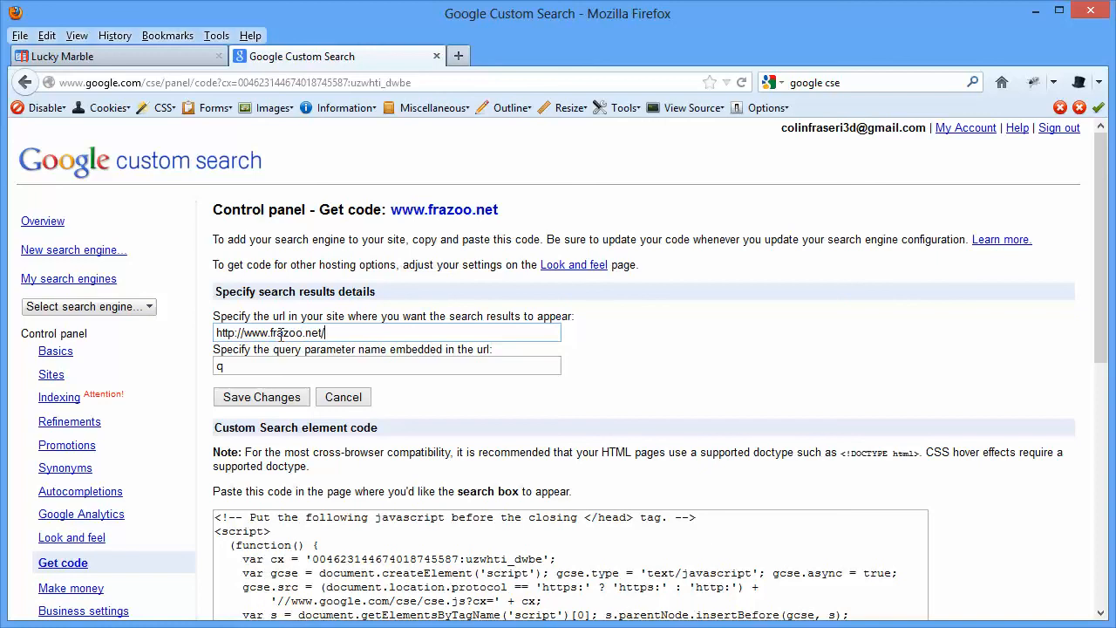
type("search")
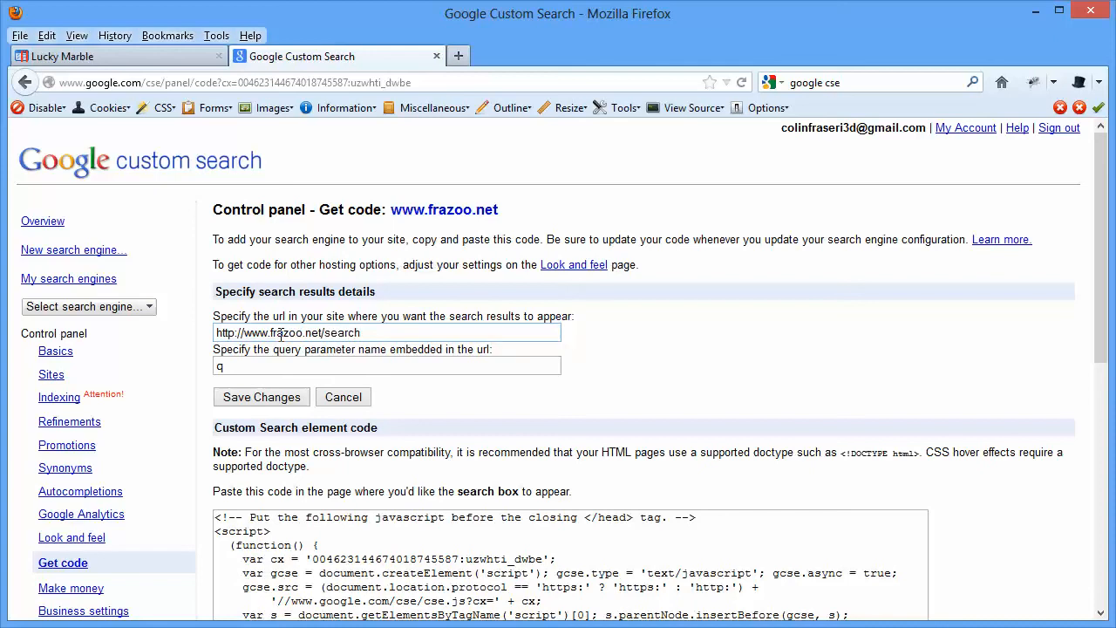
type("-results")
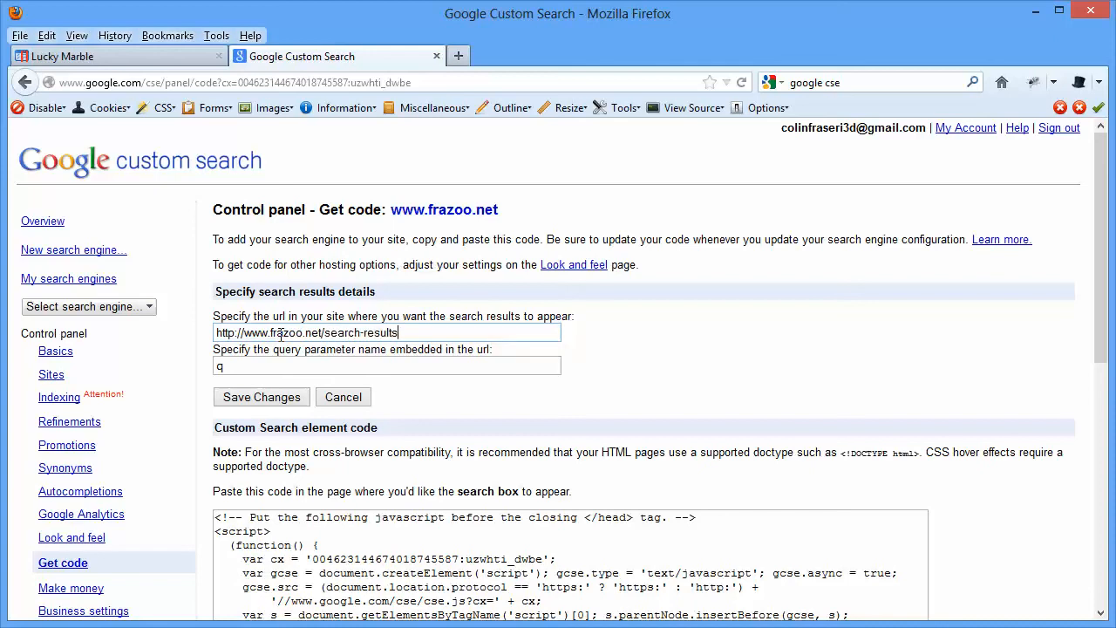
type(".htm")
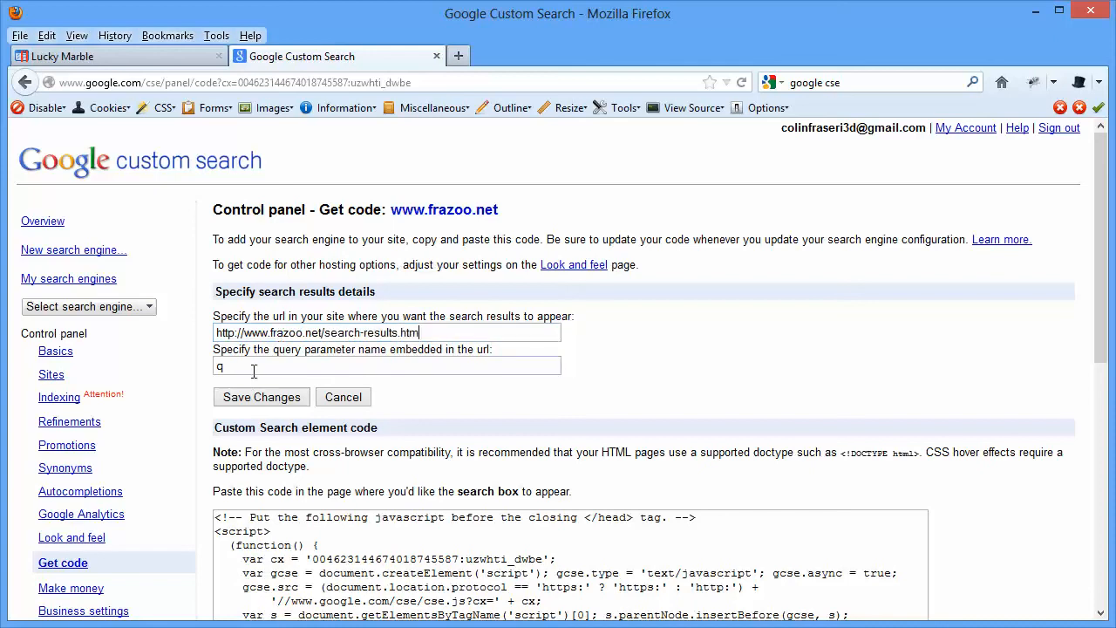
mouse_move(369, 432)
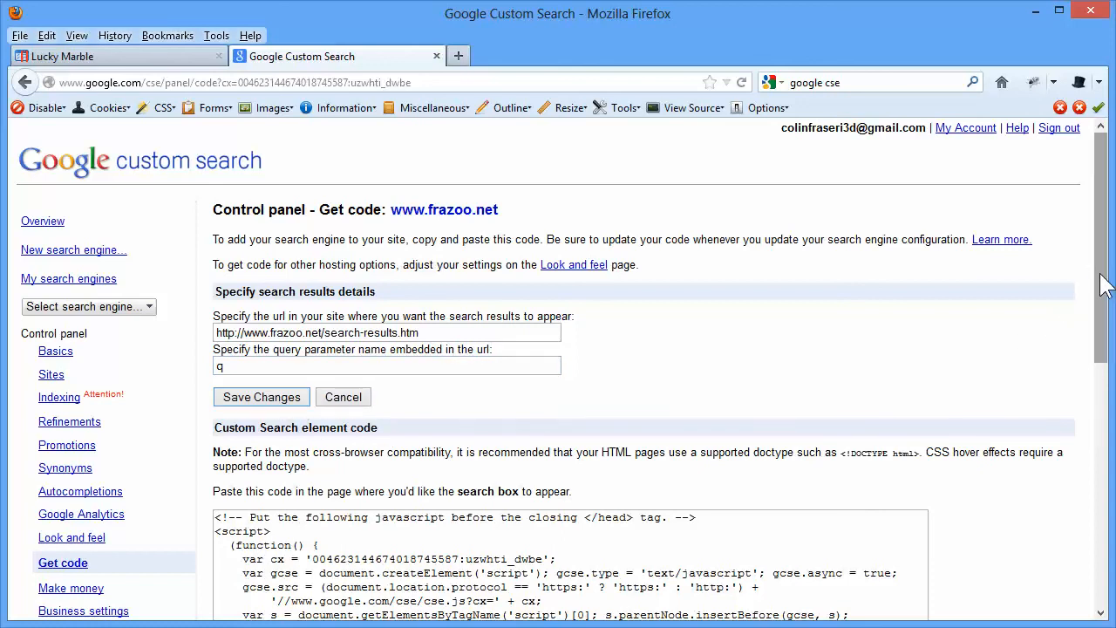
scroll("down", 3)
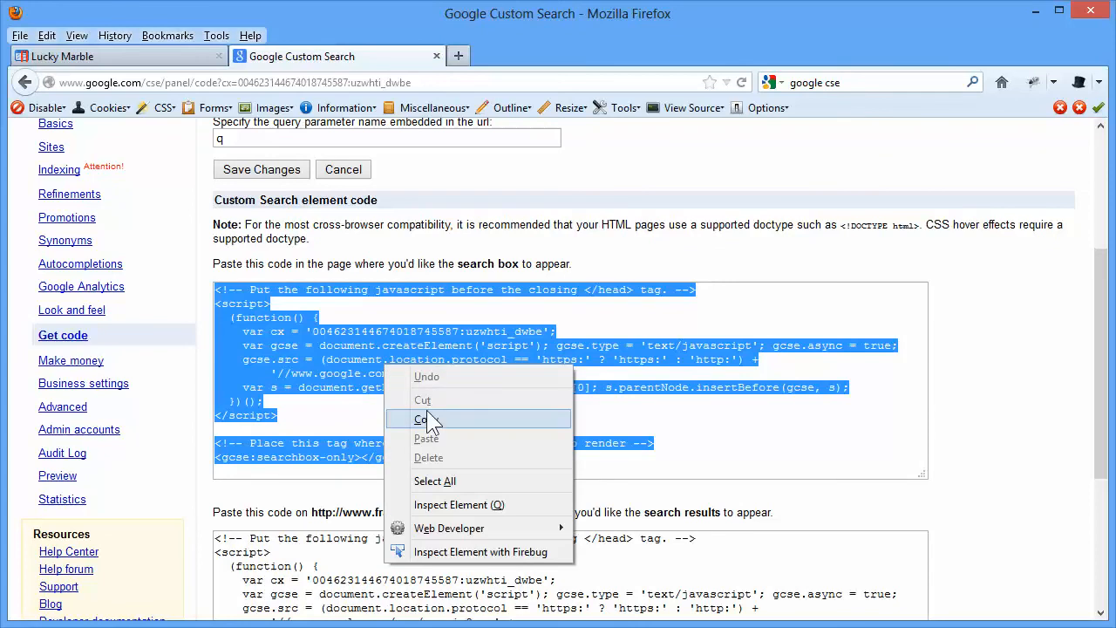
left_click(422, 419)
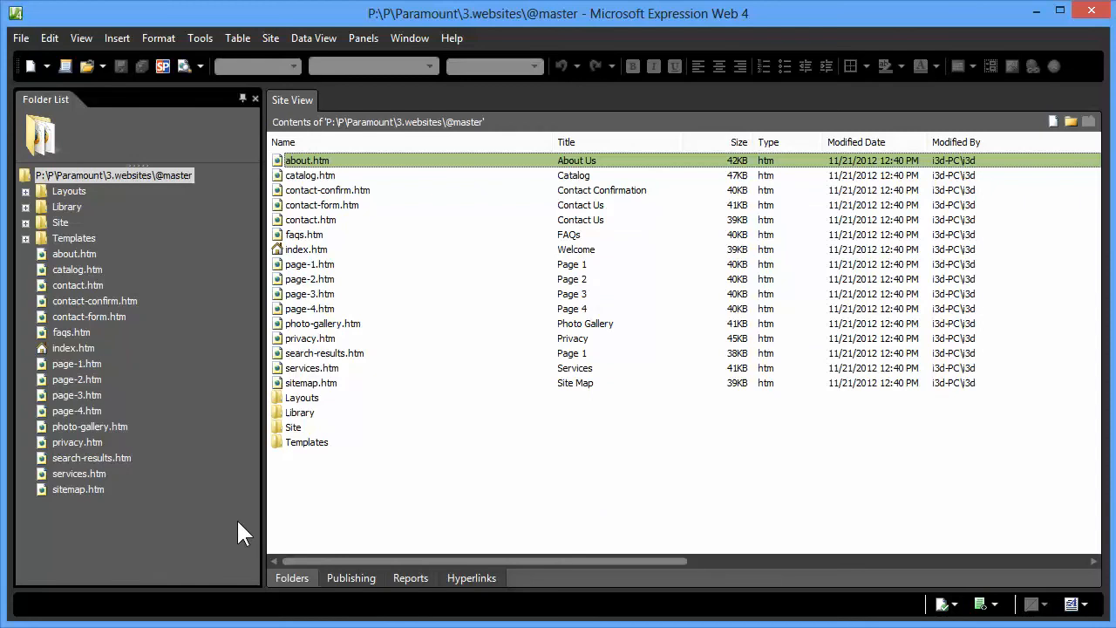
mouse_move(31, 216)
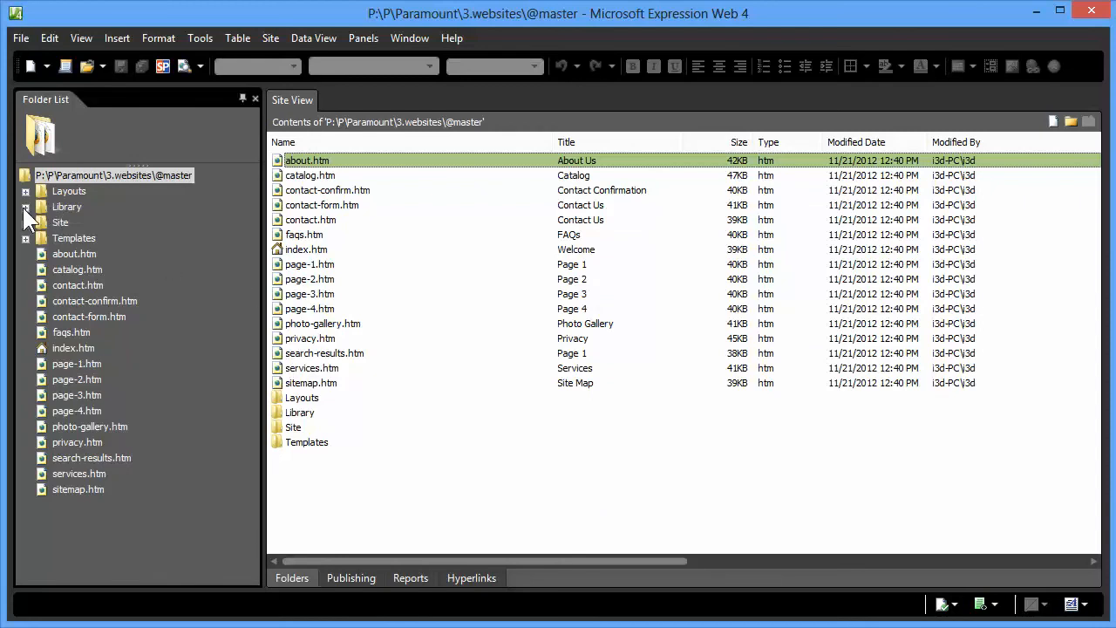
mouse_move(69, 224)
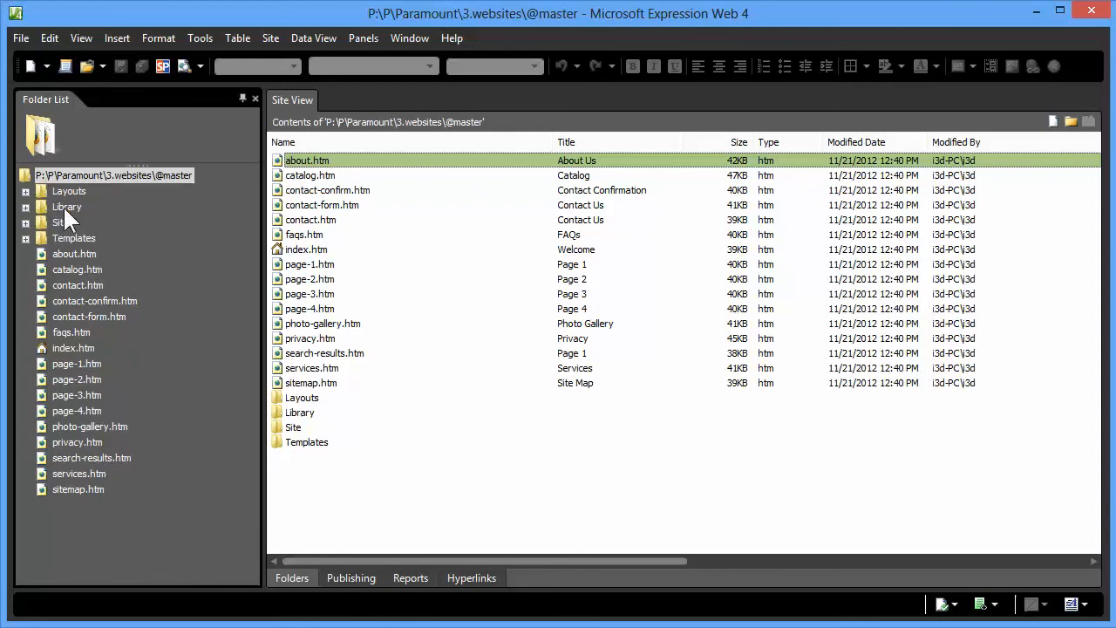
Step: Expand Library and component-google-site-search, then edit google-site-search.htm
left_click(28, 206)
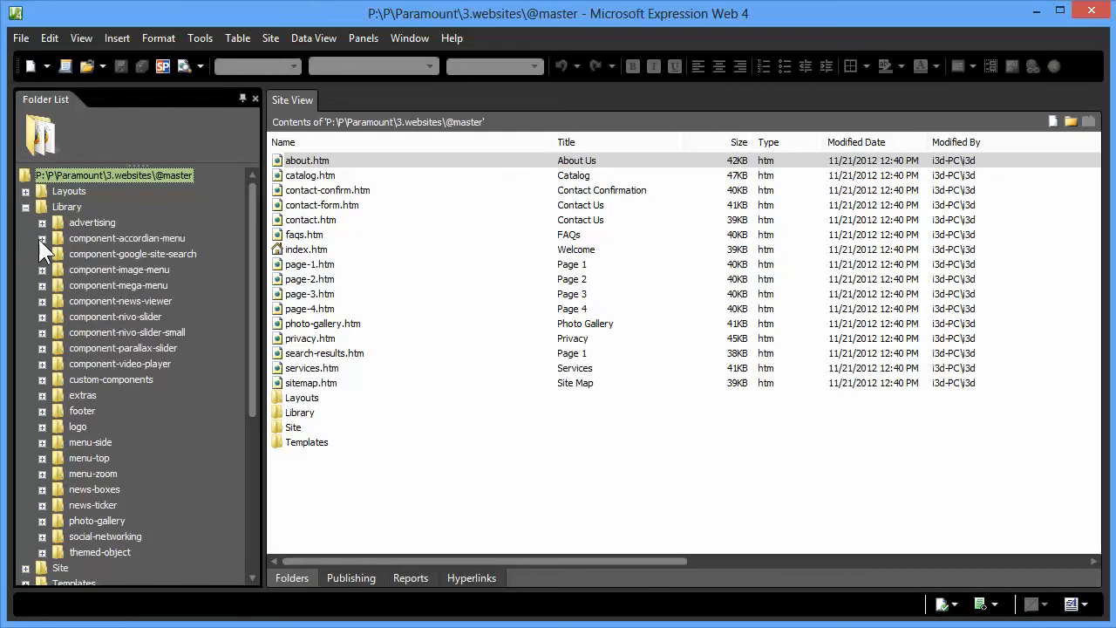
left_click(42, 255)
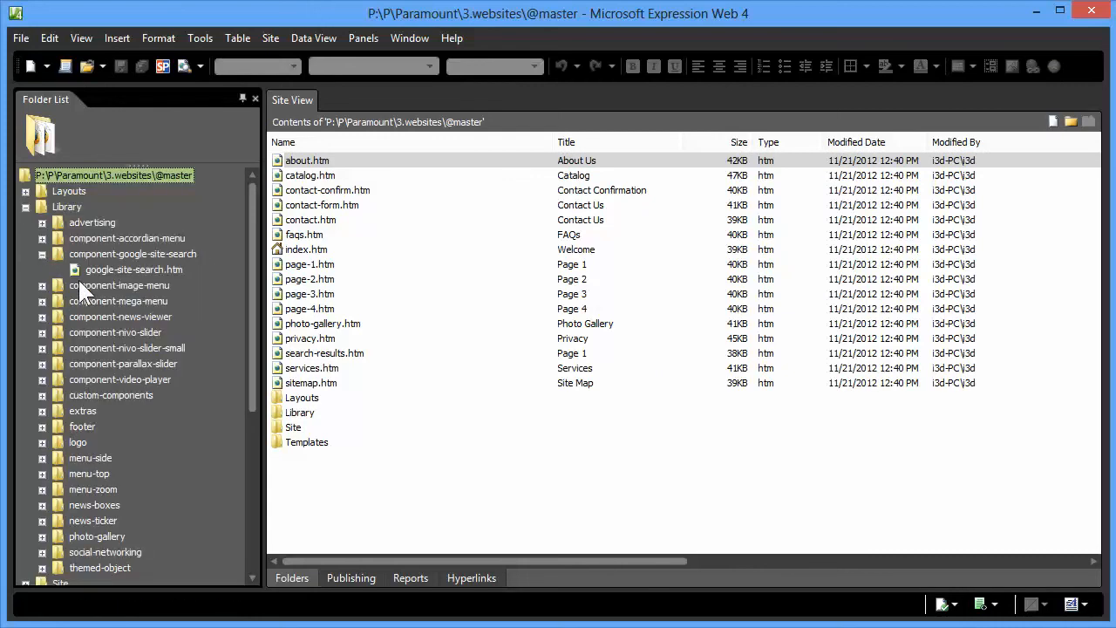
left_click(133, 268)
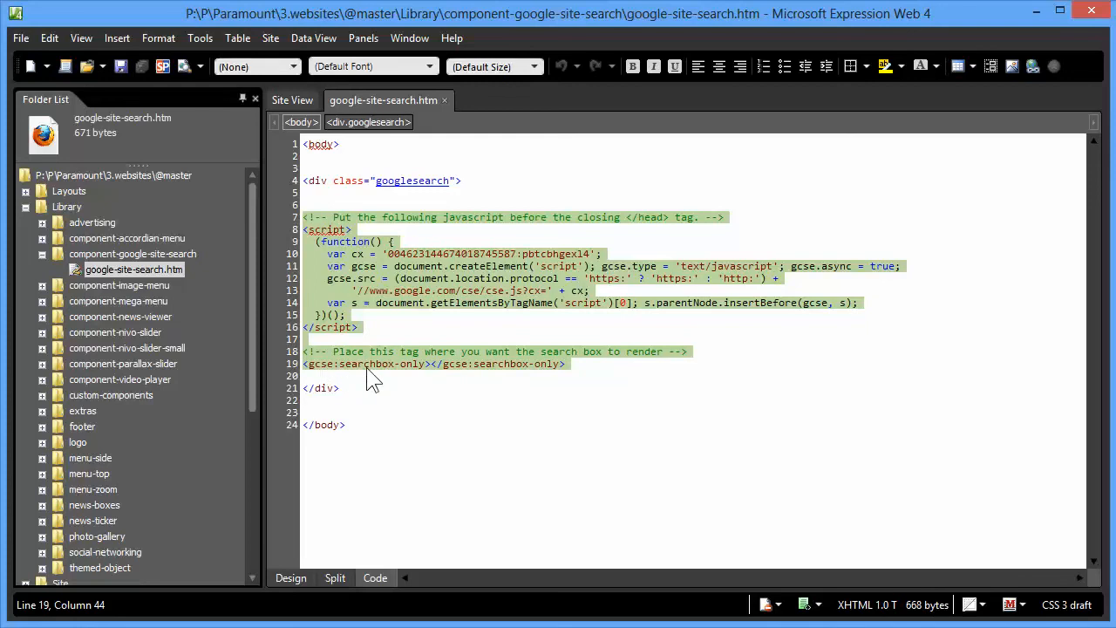
mouse_move(527, 410)
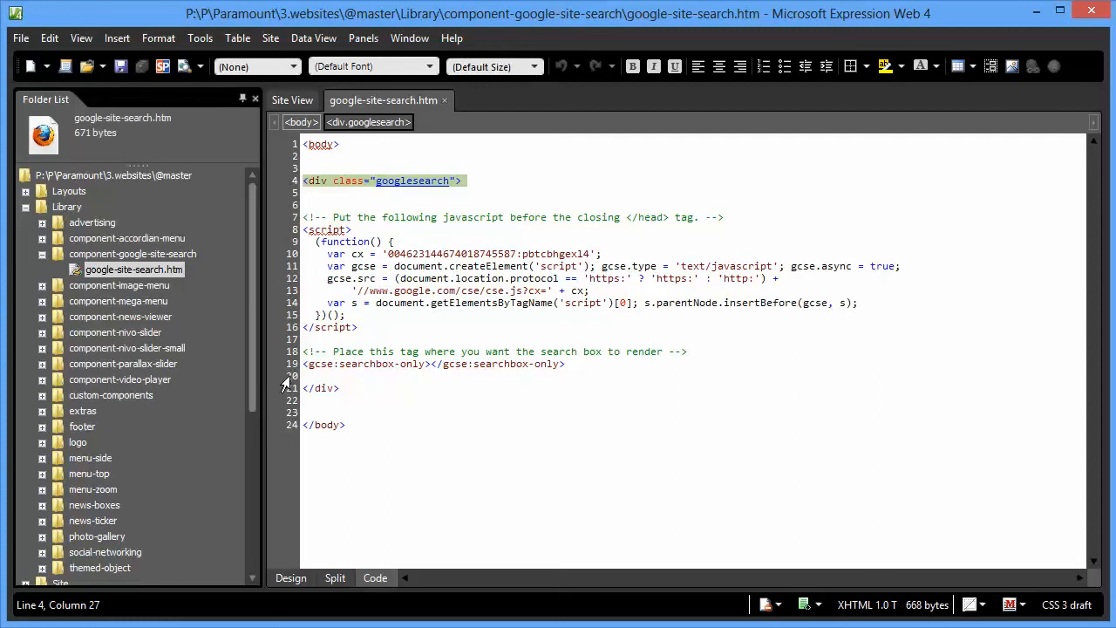
Step: Position the cursor at the closing googlesearch div after the existing search-box code
left_click(322, 387)
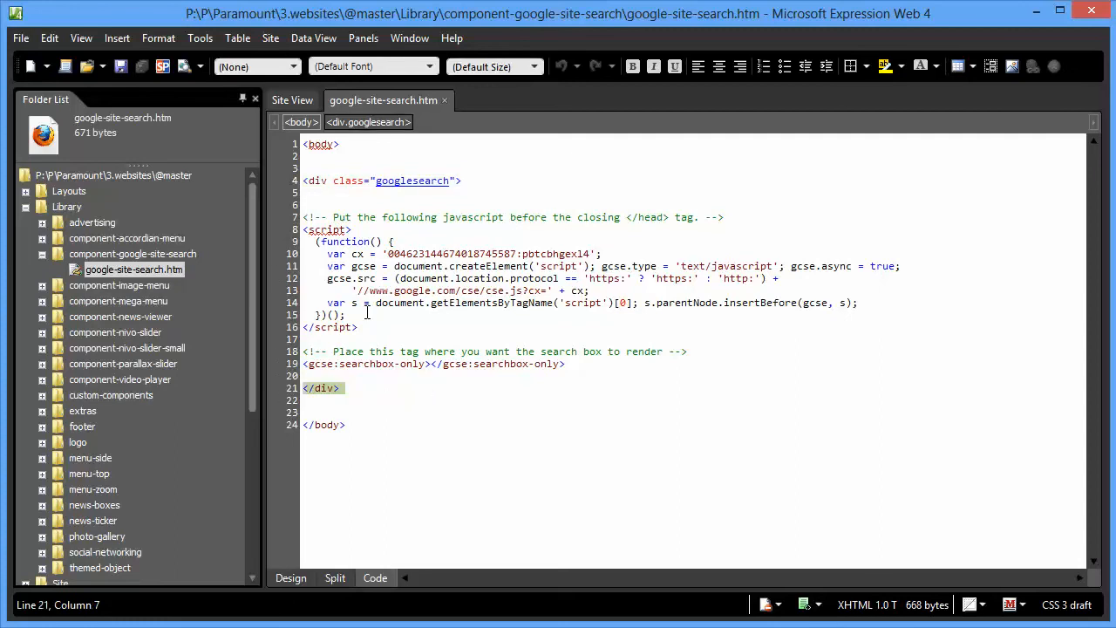